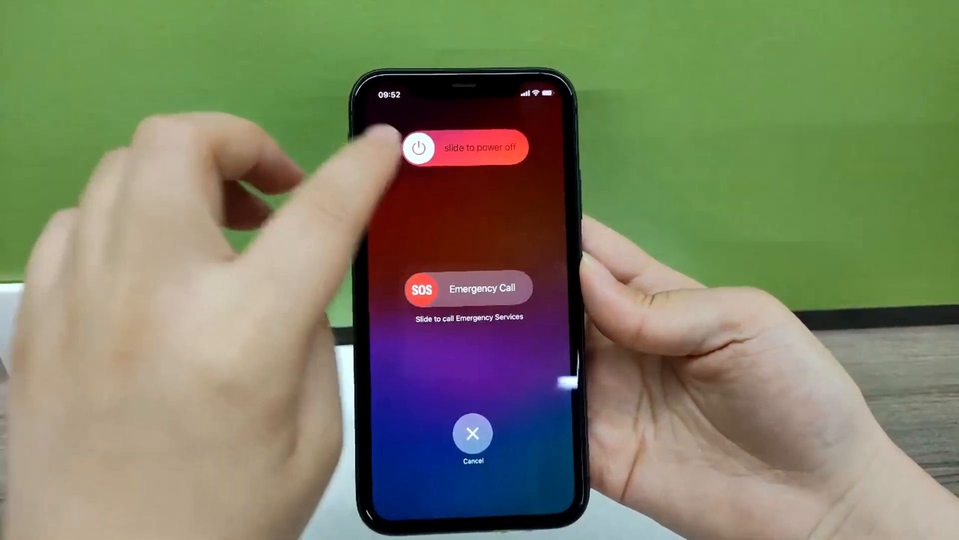
Power off the iPhone with the slide-to-power-off control.
drag(418, 148, 522, 148)
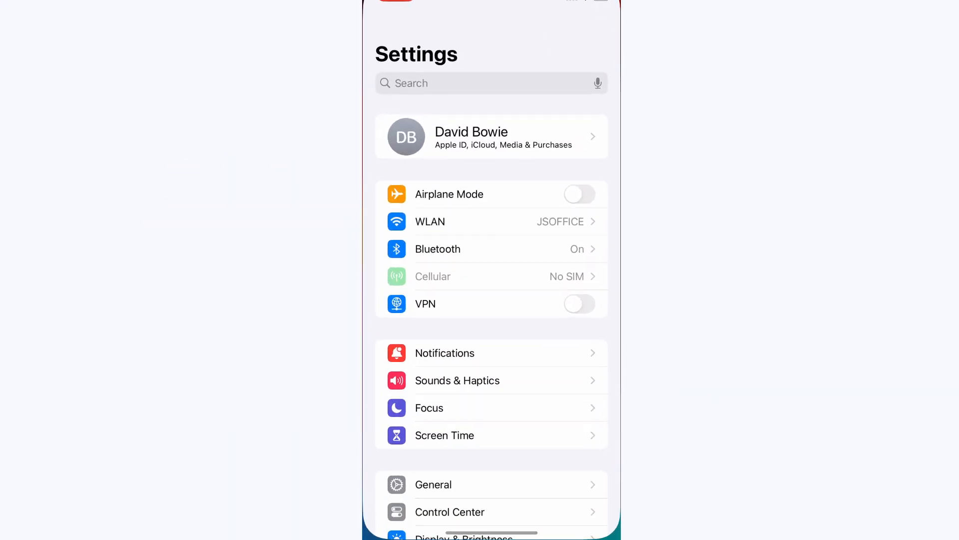
Go to the Apple ID account page, reach Sign Out and enter the Apple ID password.
click(492, 136)
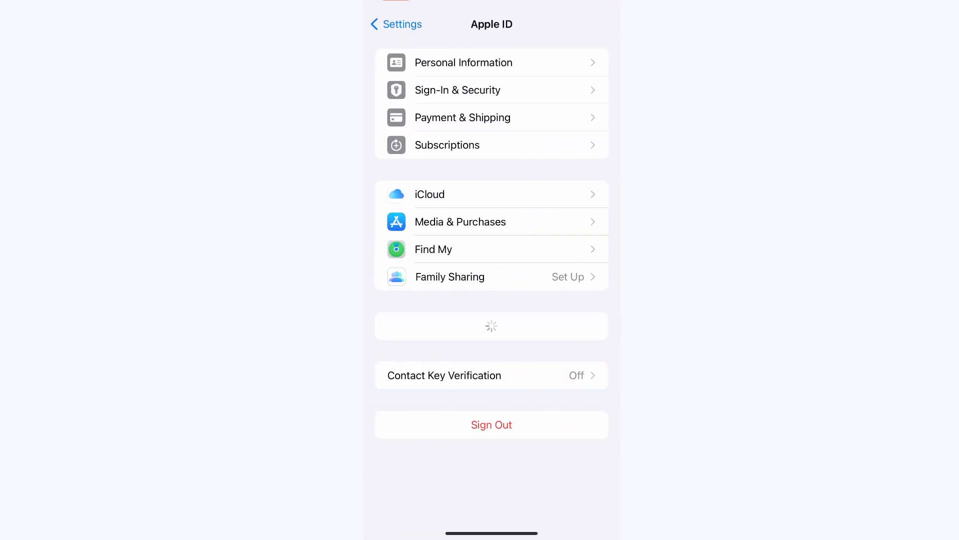
scroll(down, 3)
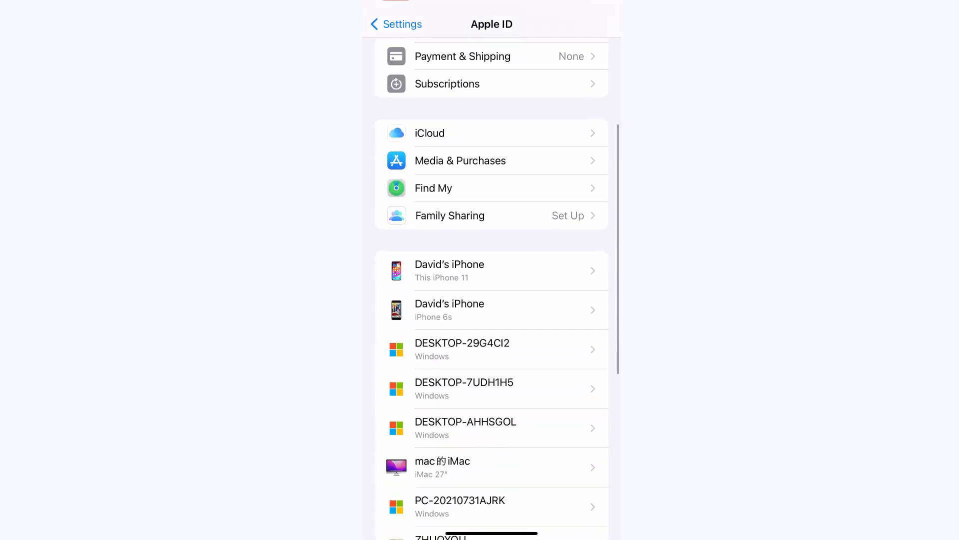
scroll(down, 3)
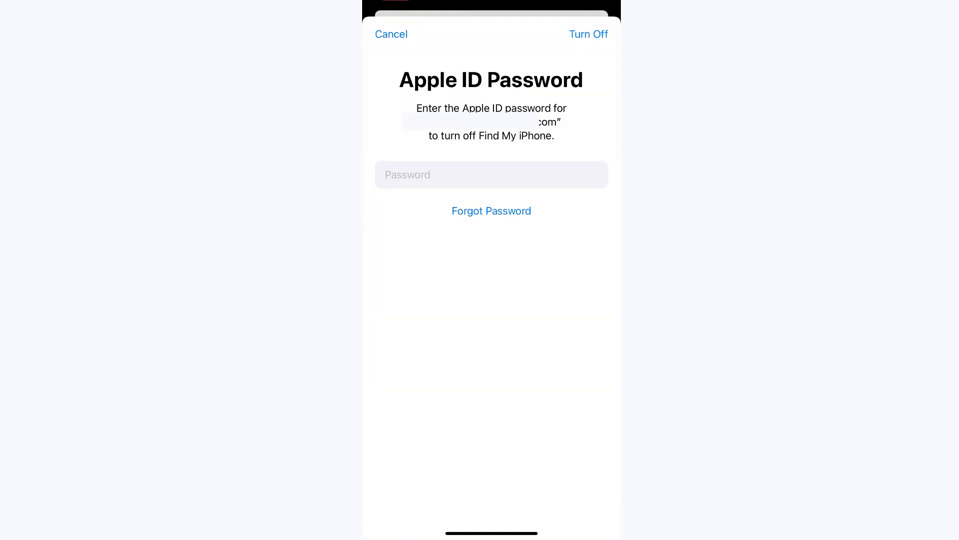
click(491, 174)
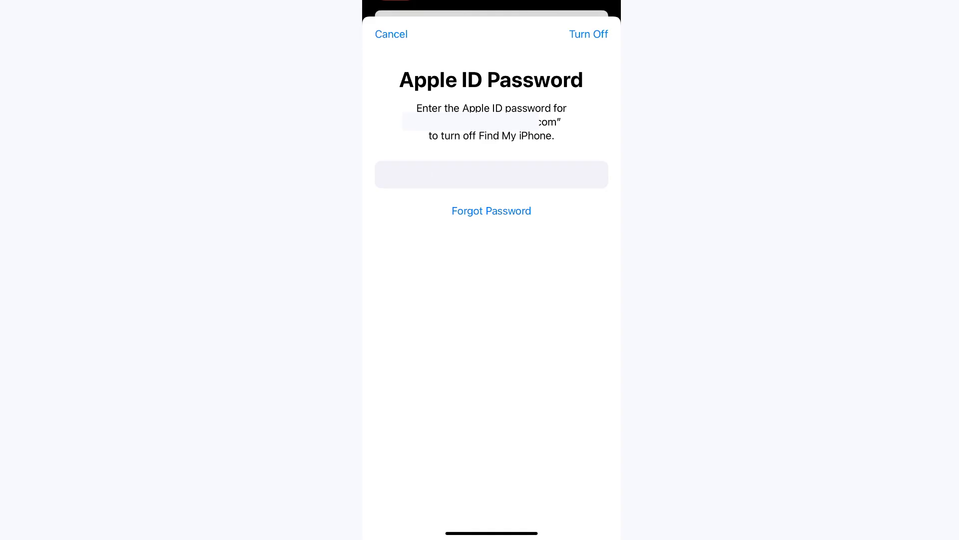
Turn off Find My iPhone and confirm signing out of the Apple ID.
click(587, 34)
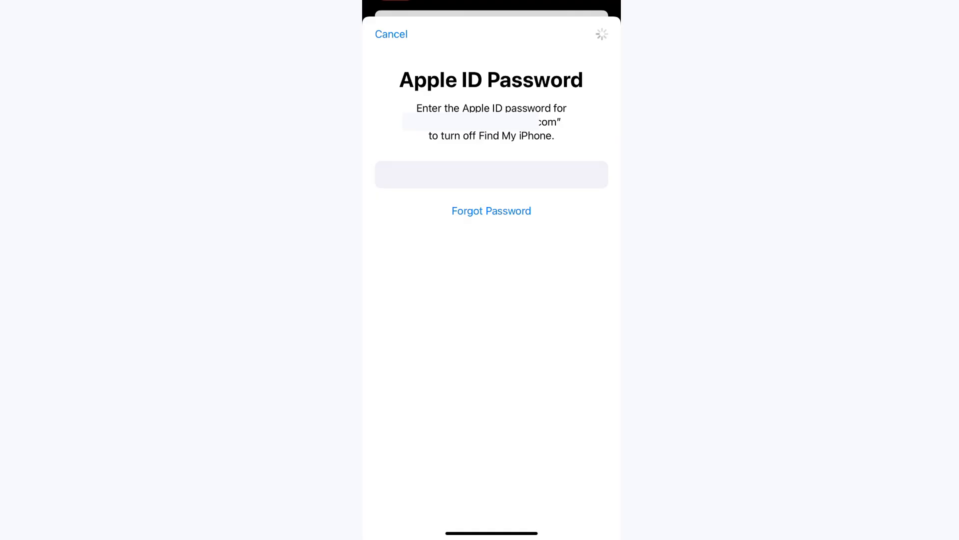
click(391, 34)
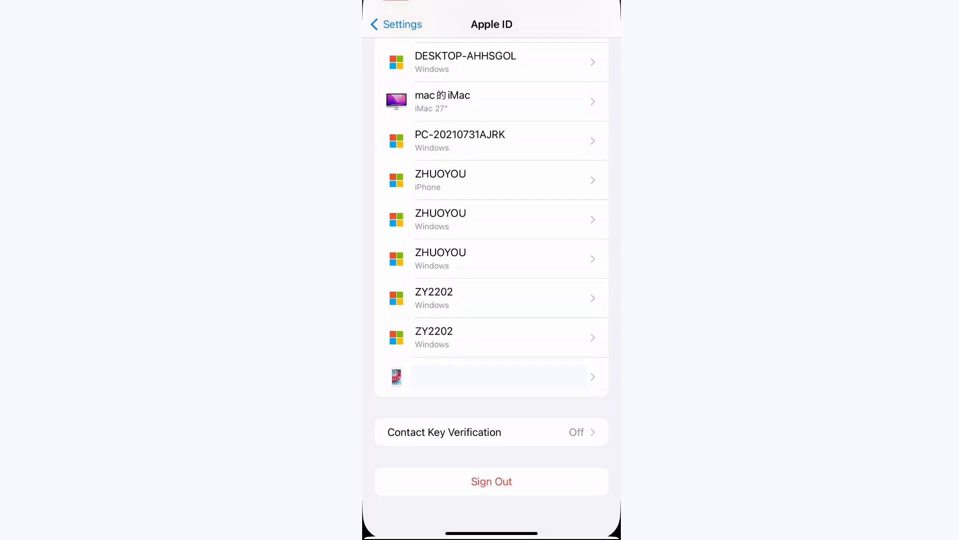
click(491, 482)
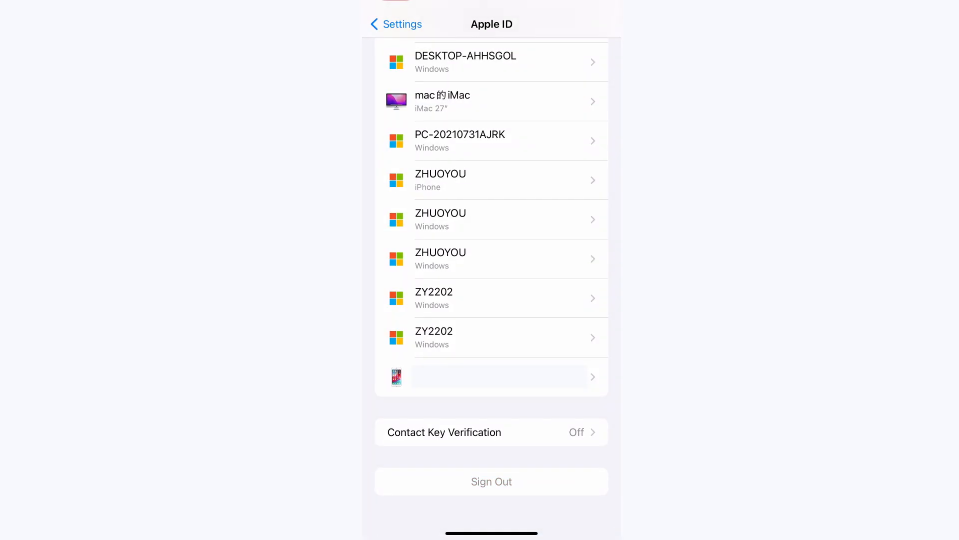
click(491, 482)
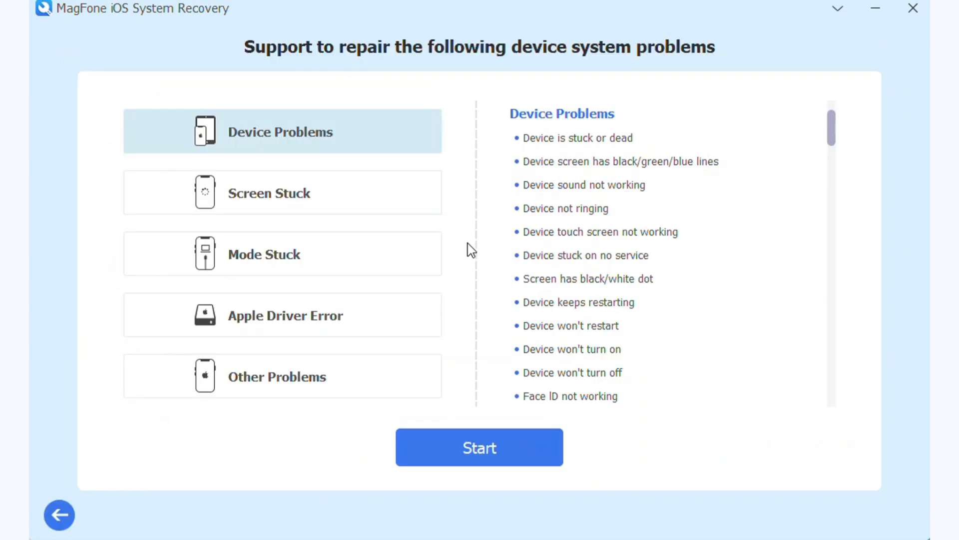
mouse_move(484, 336)
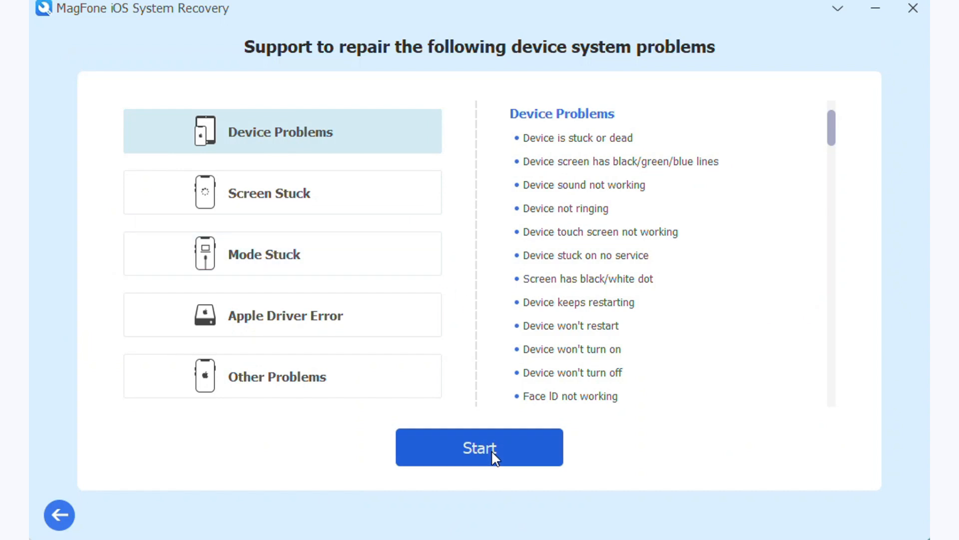
Start the Device Problems repair and download the iOS 12.5.7 firmware for iPhone 6.
click(479, 447)
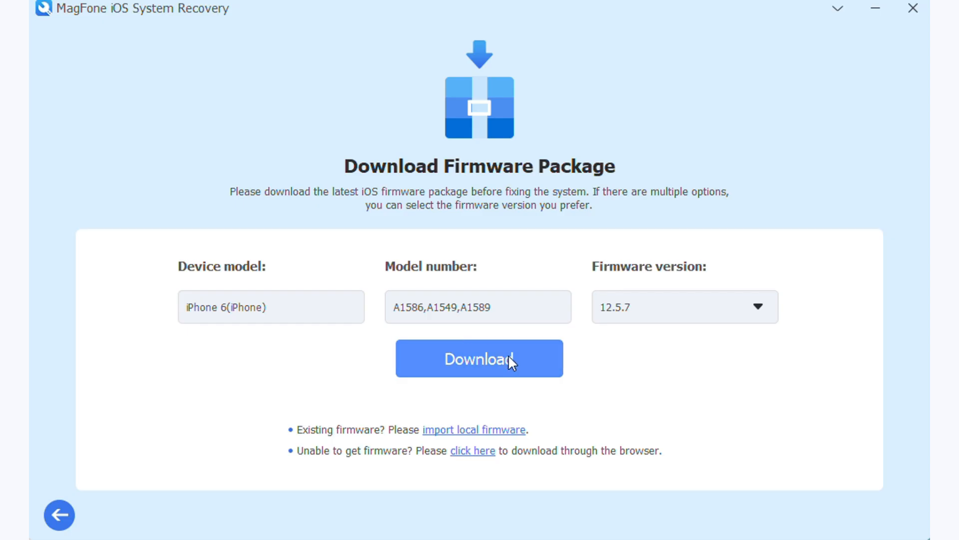
click(478, 358)
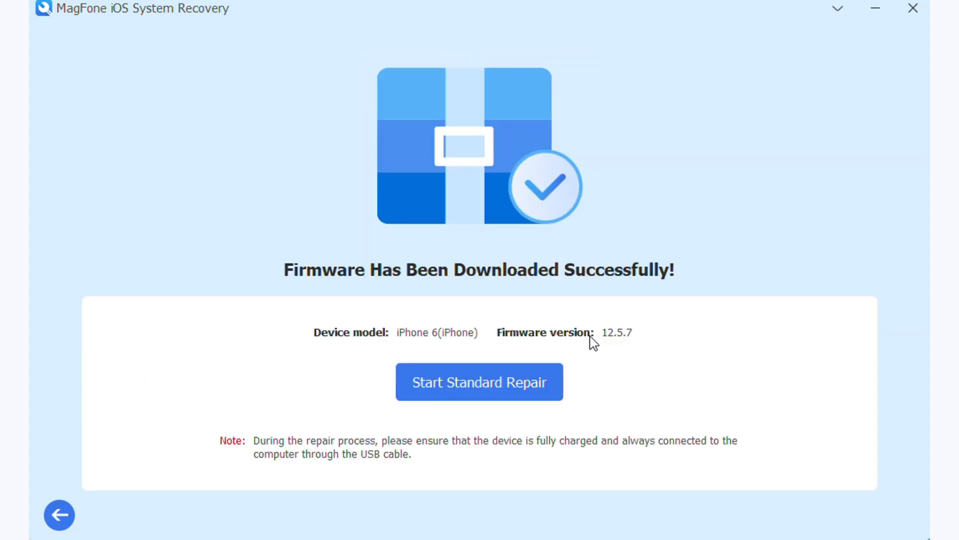
Run Standard Repair with the downloaded firmware and finish once Repair Completed appears.
click(478, 382)
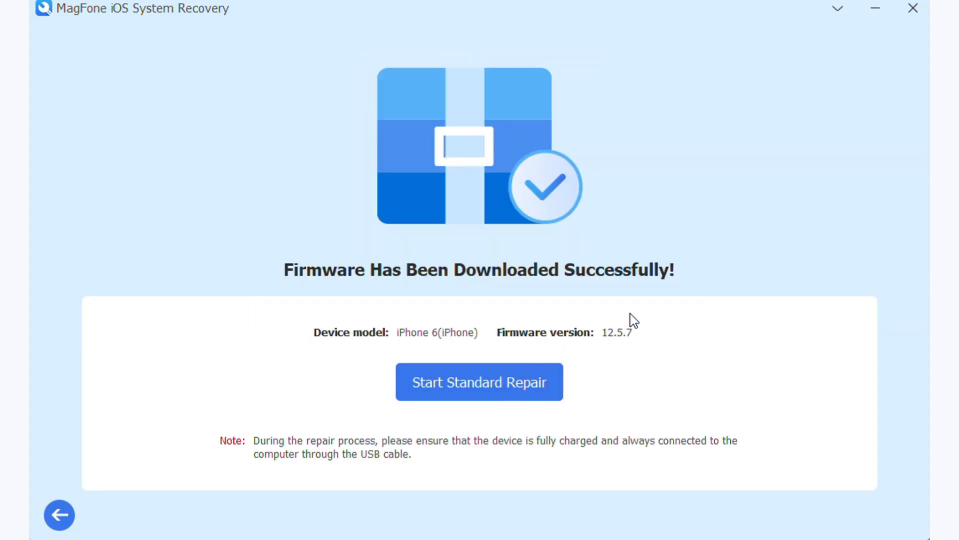
click(479, 381)
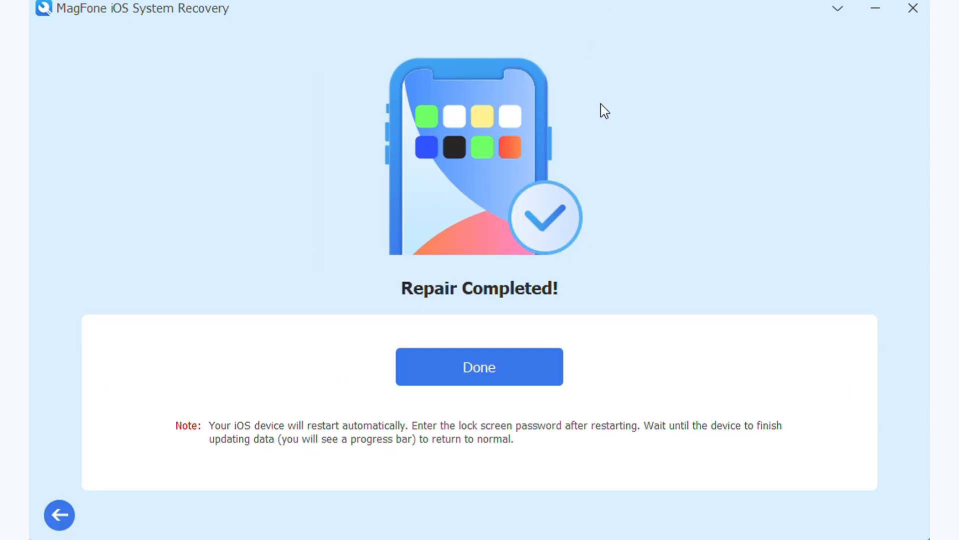
mouse_move(512, 403)
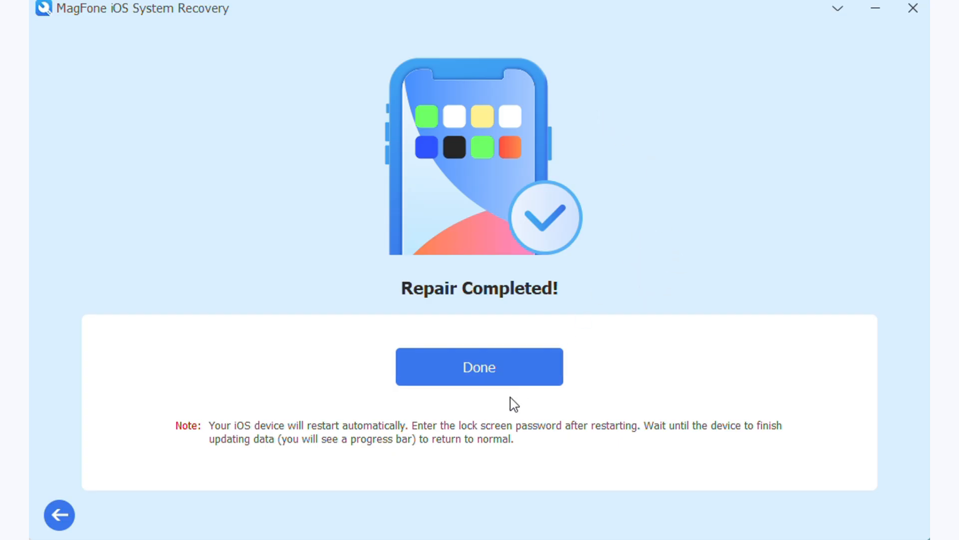
click(479, 367)
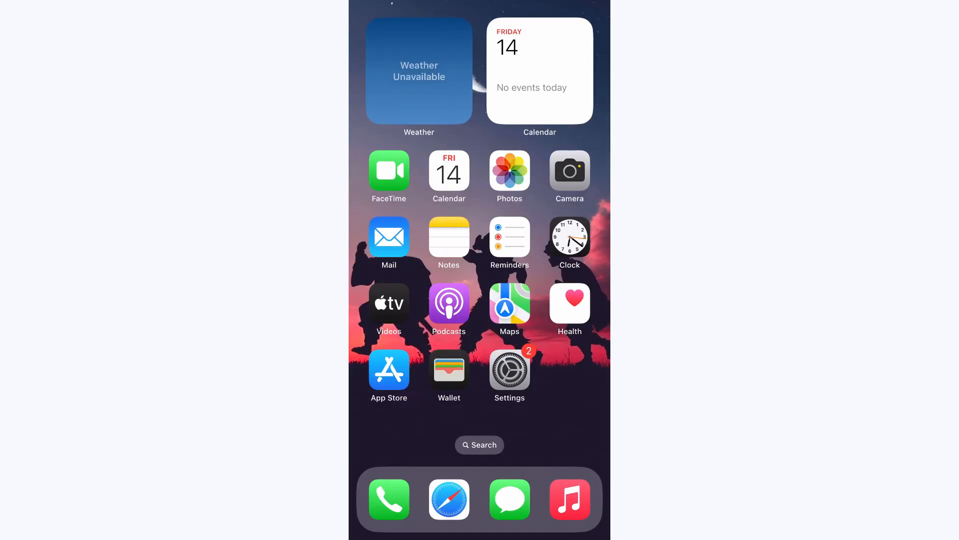
Check the WLAN connection to JSOFFICE and return to the main Settings list.
click(509, 367)
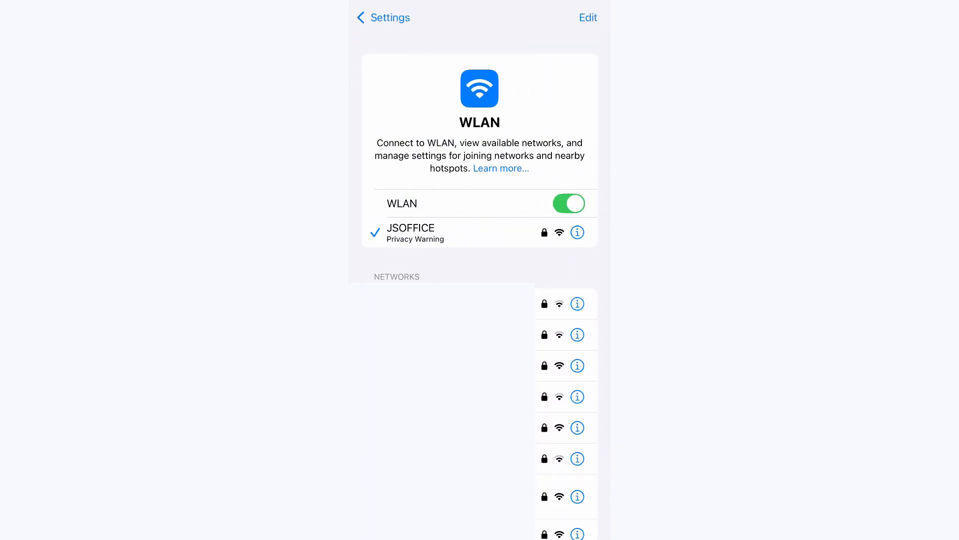
click(381, 17)
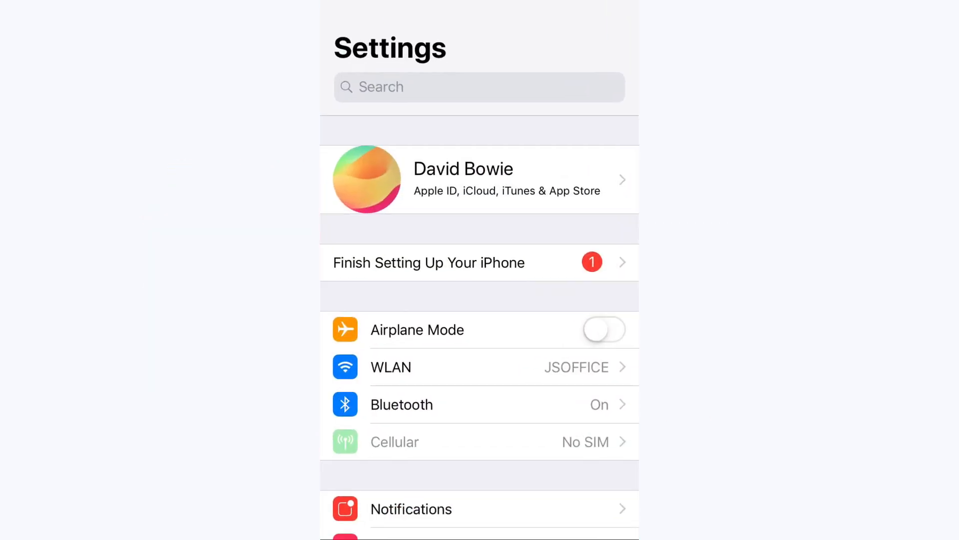
Reach the Apple ID's Sign-In & Security page from the account settings.
click(479, 179)
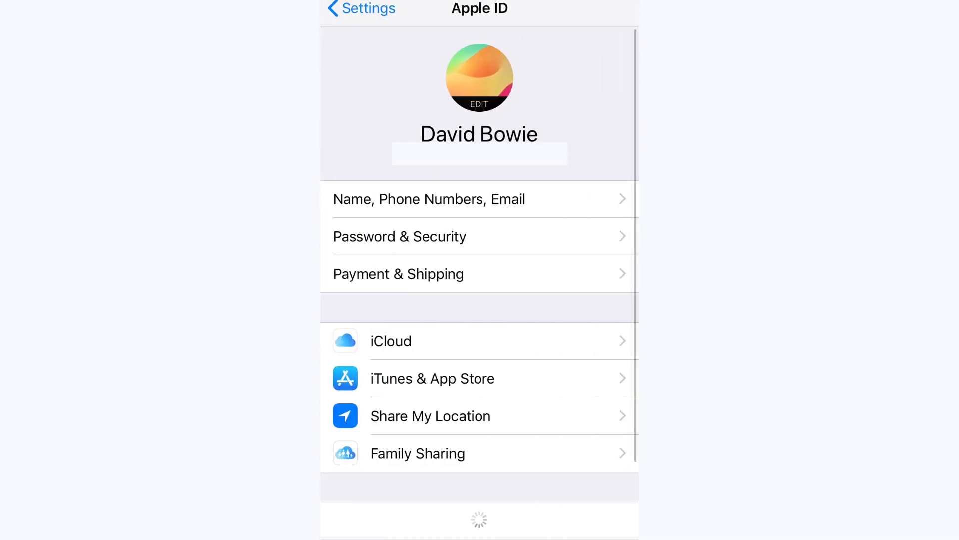
click(479, 341)
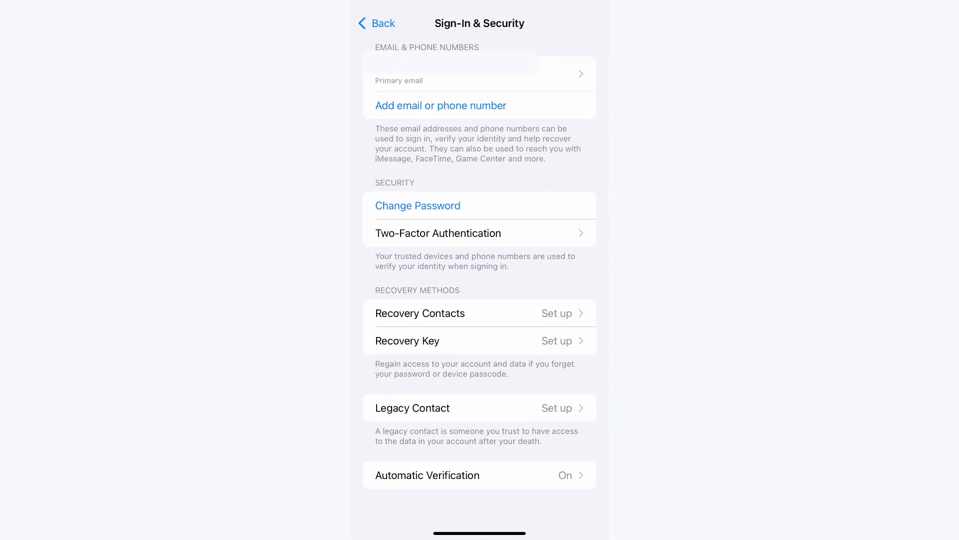
Begin Change Password for the Apple ID, entering the iPhone passcode.
click(418, 205)
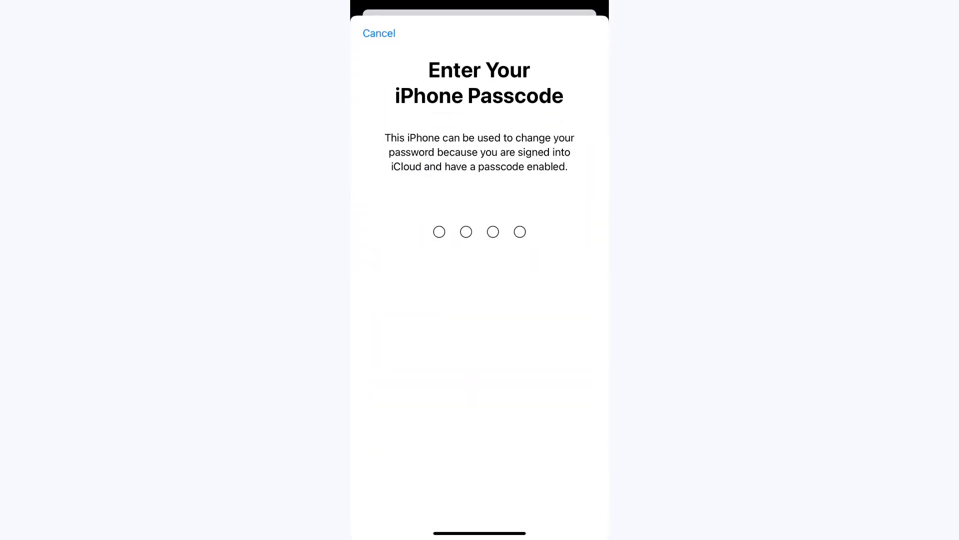
text(123)
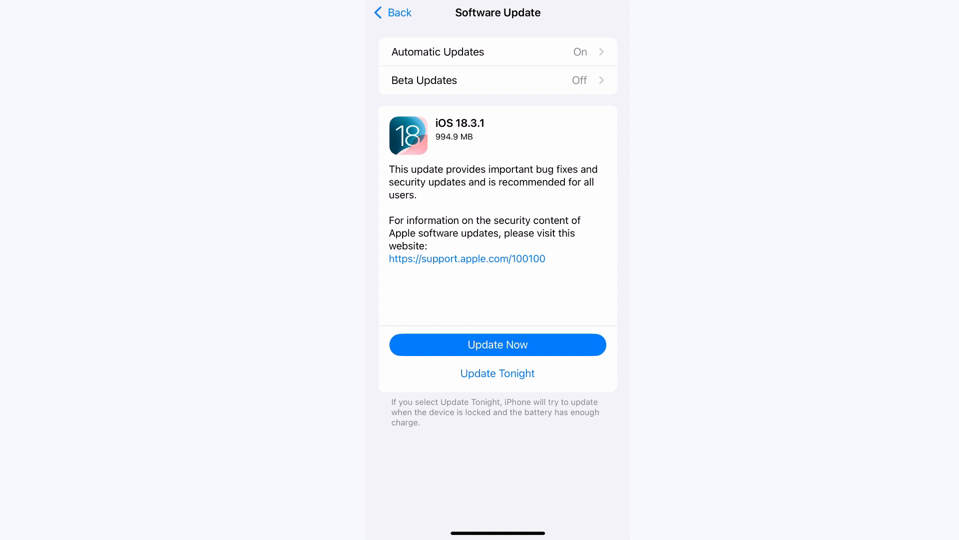
Install the iOS 18.3.1 update via Update Now.
click(498, 345)
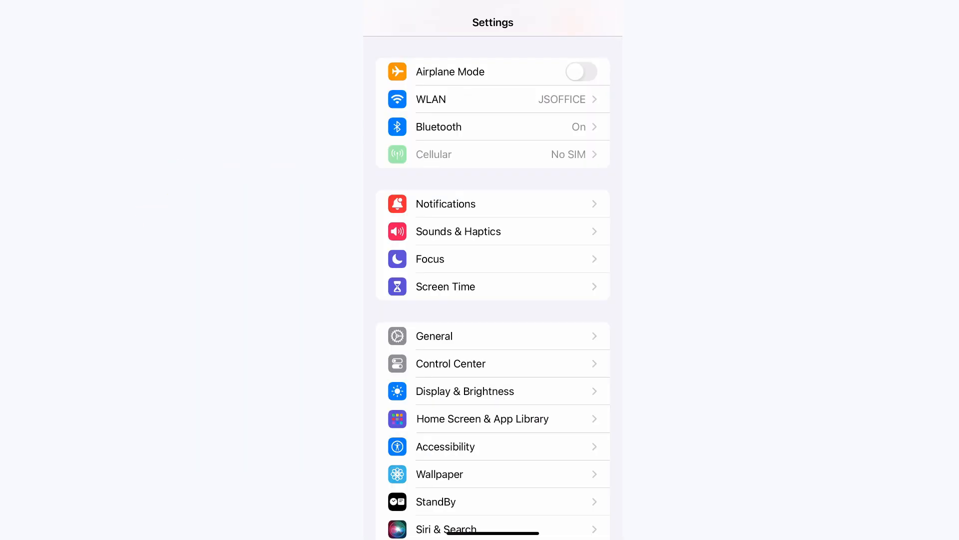
Reach Transfer or Reset iPhone under General settings.
click(433, 336)
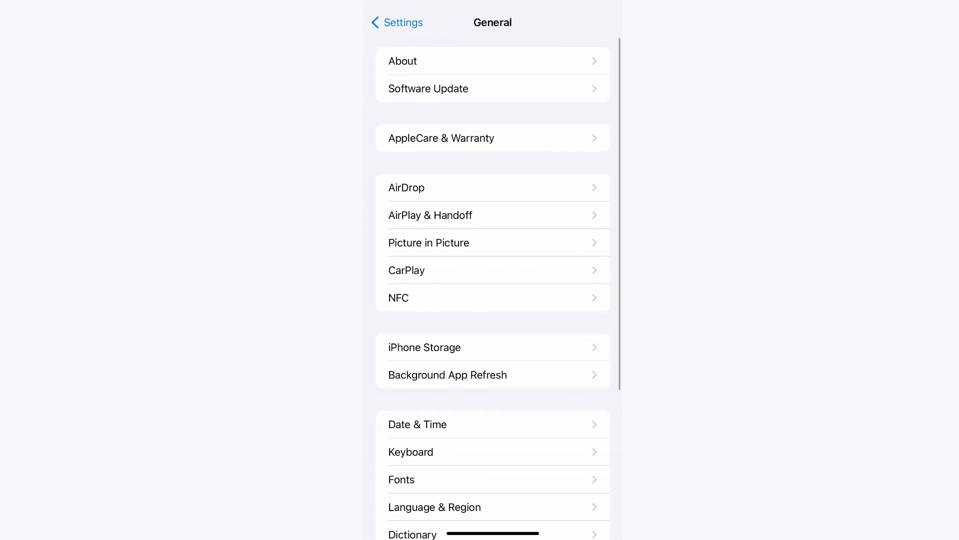
scroll(down, 3)
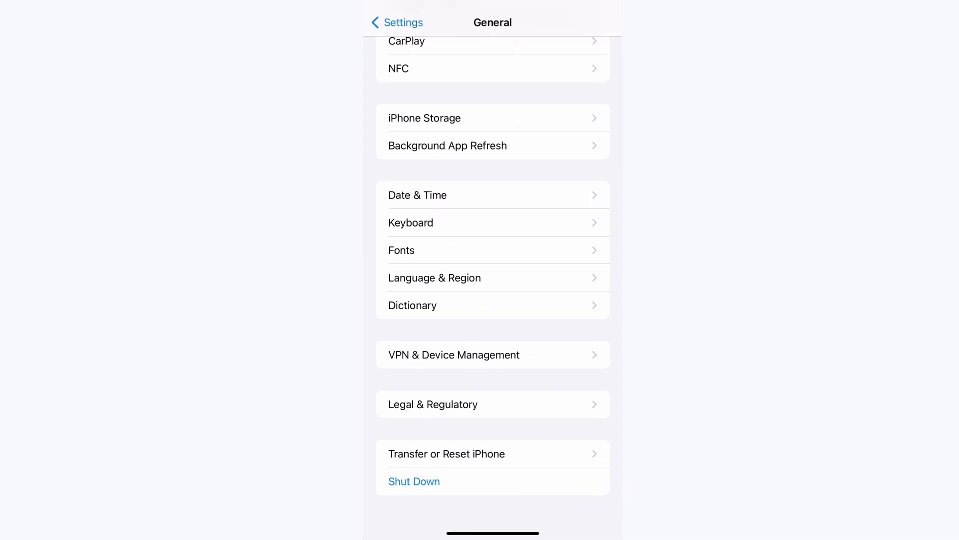
click(447, 453)
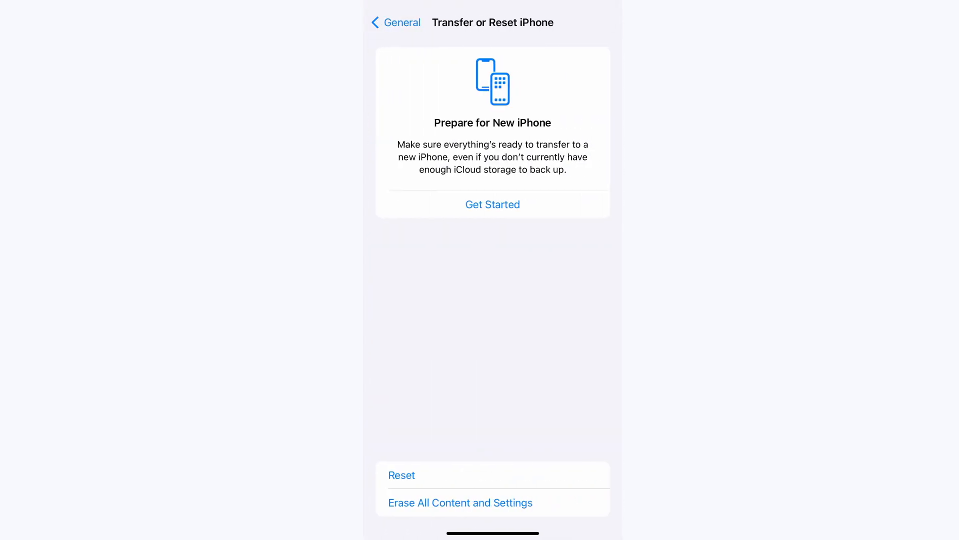